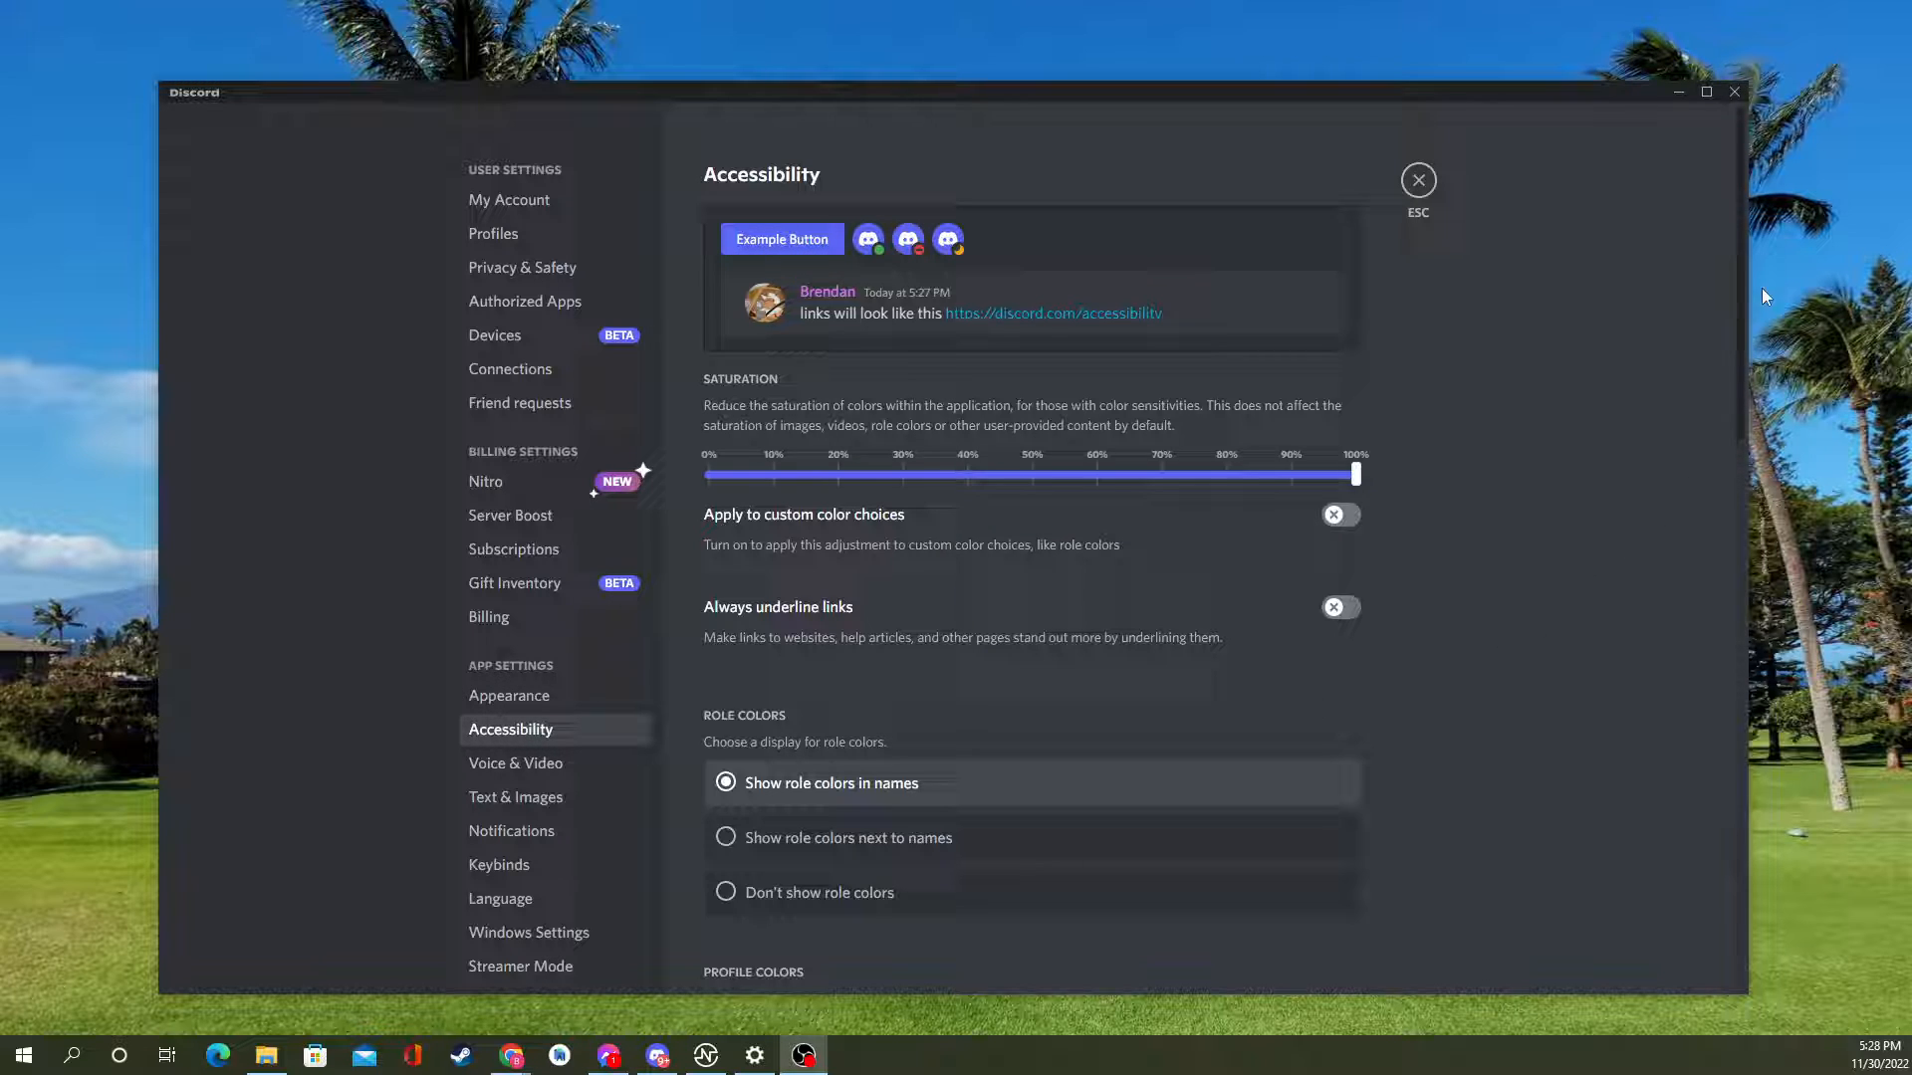
# Scroll the Accessibility settings down to the Text-to-Speech section.
pyautogui.scroll(-3)
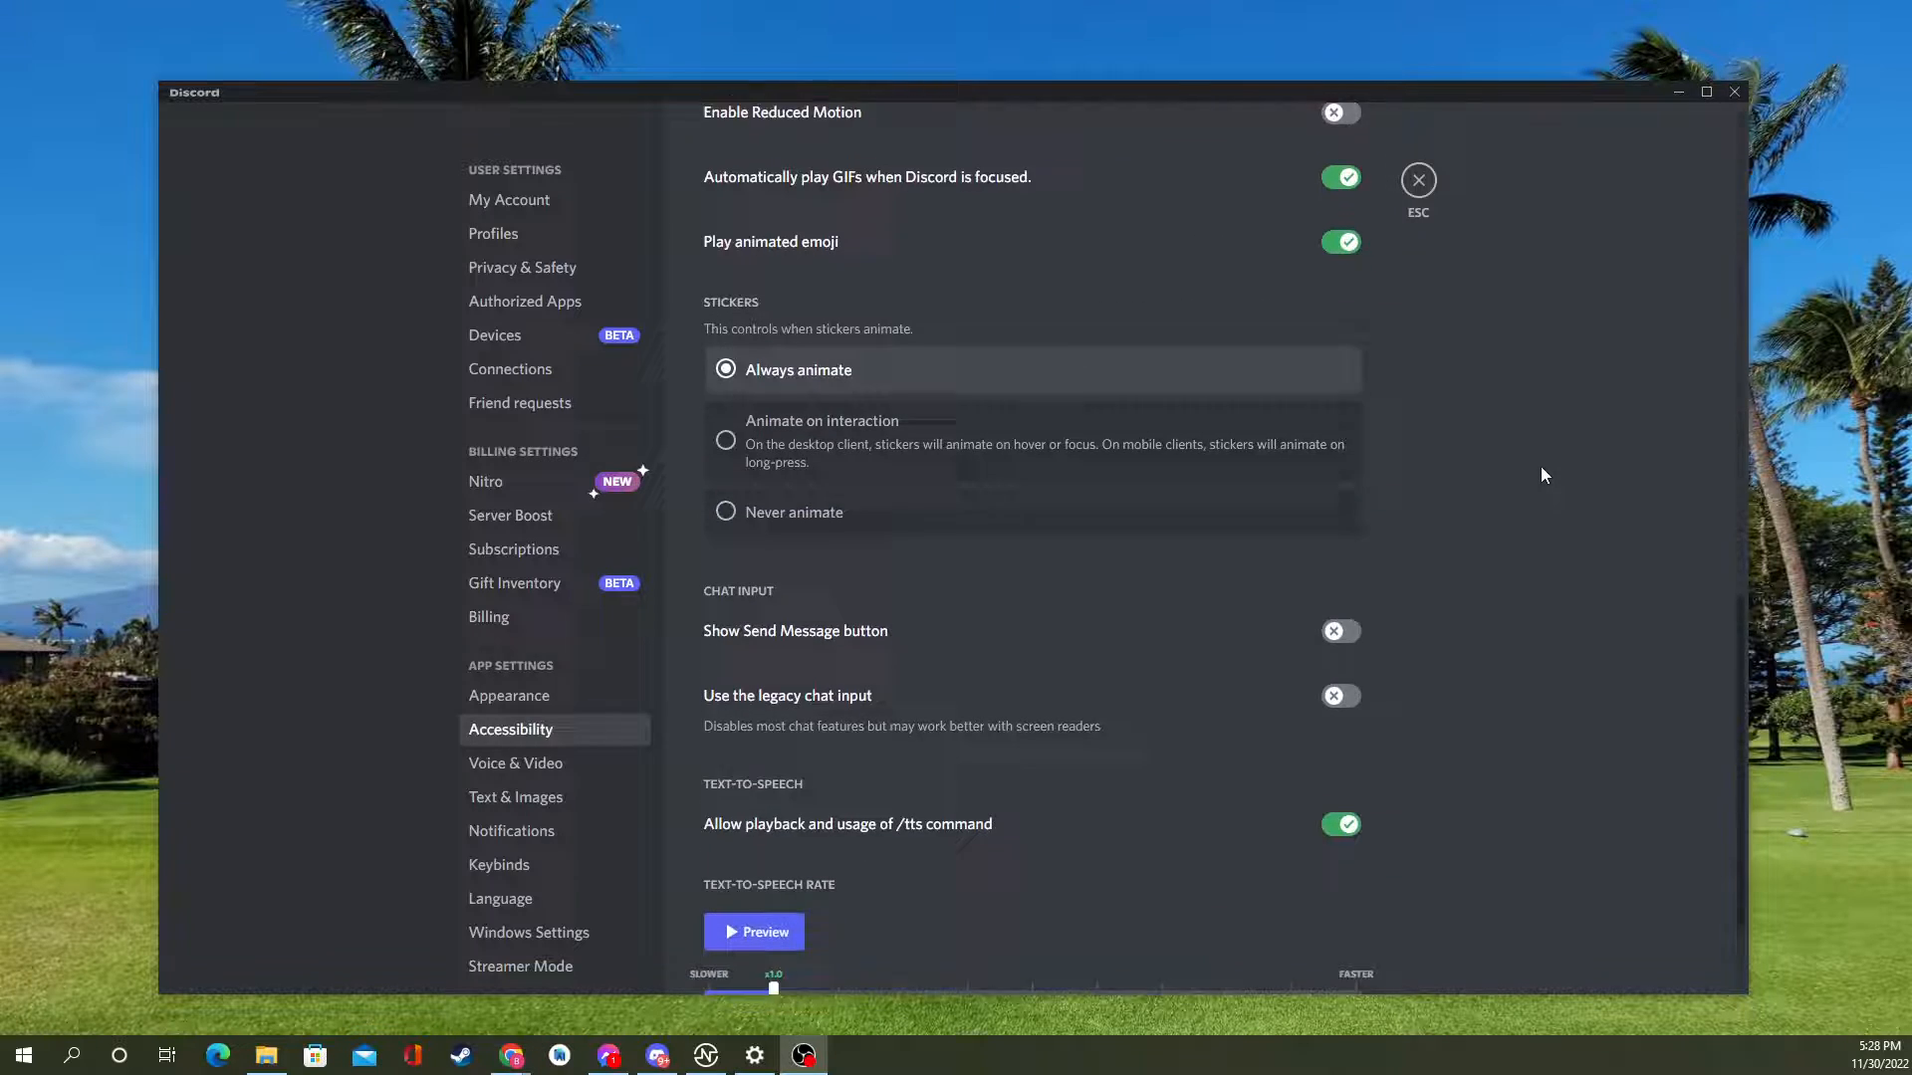
pyautogui.scroll(-3)
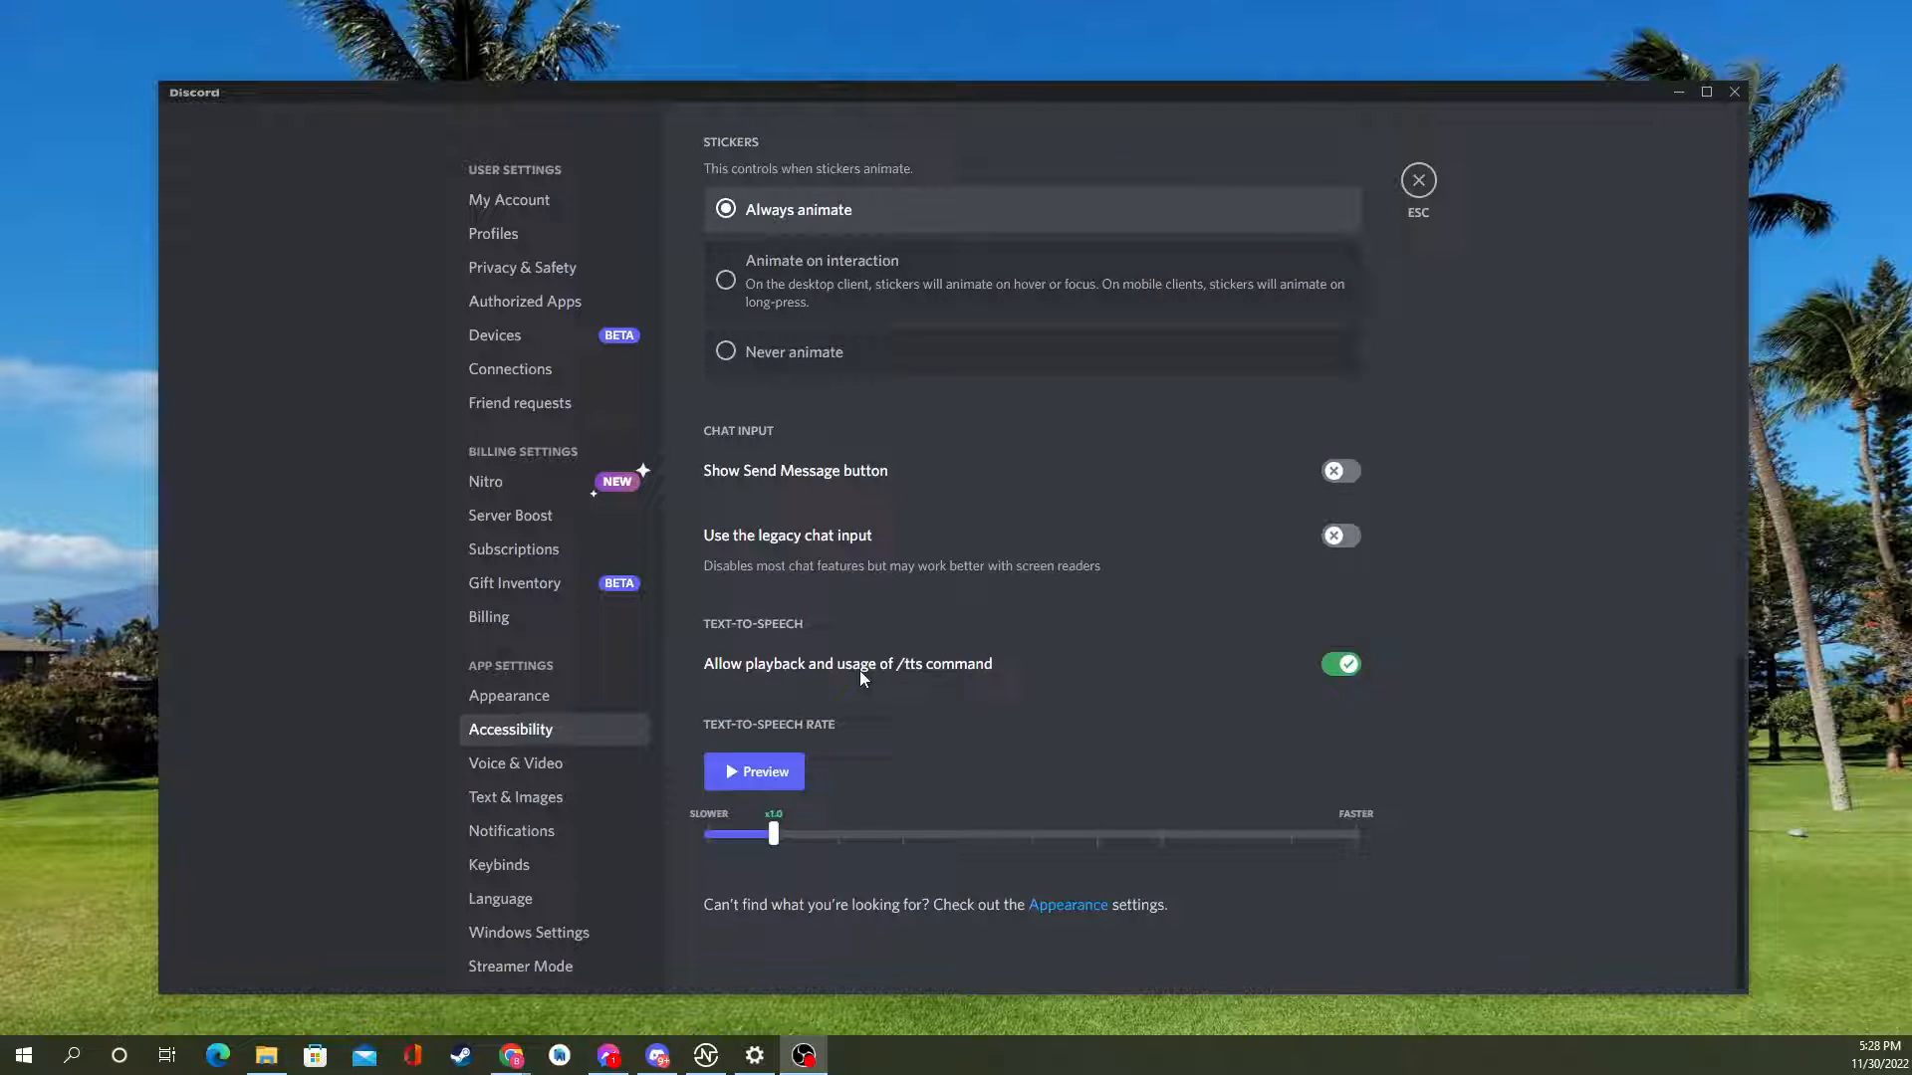
pyautogui.moveTo(744, 732)
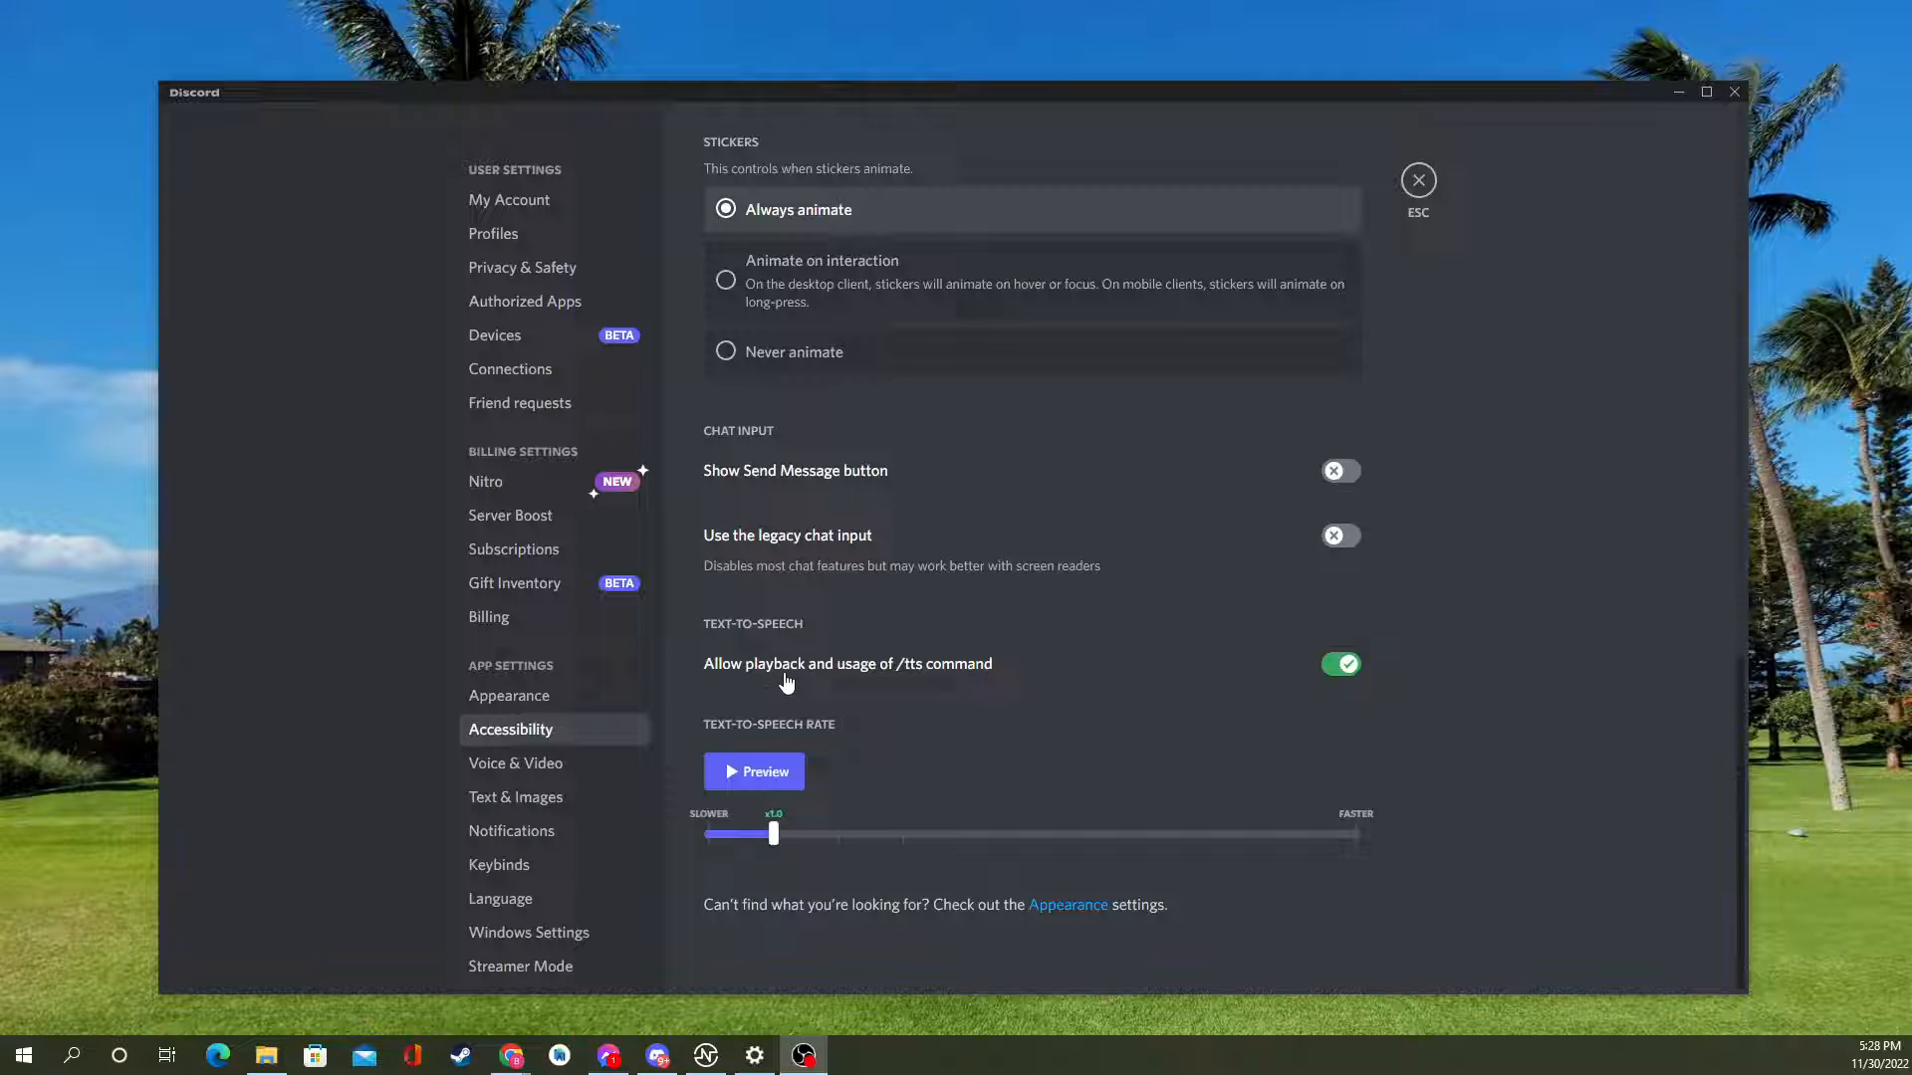
pyautogui.moveTo(884, 685)
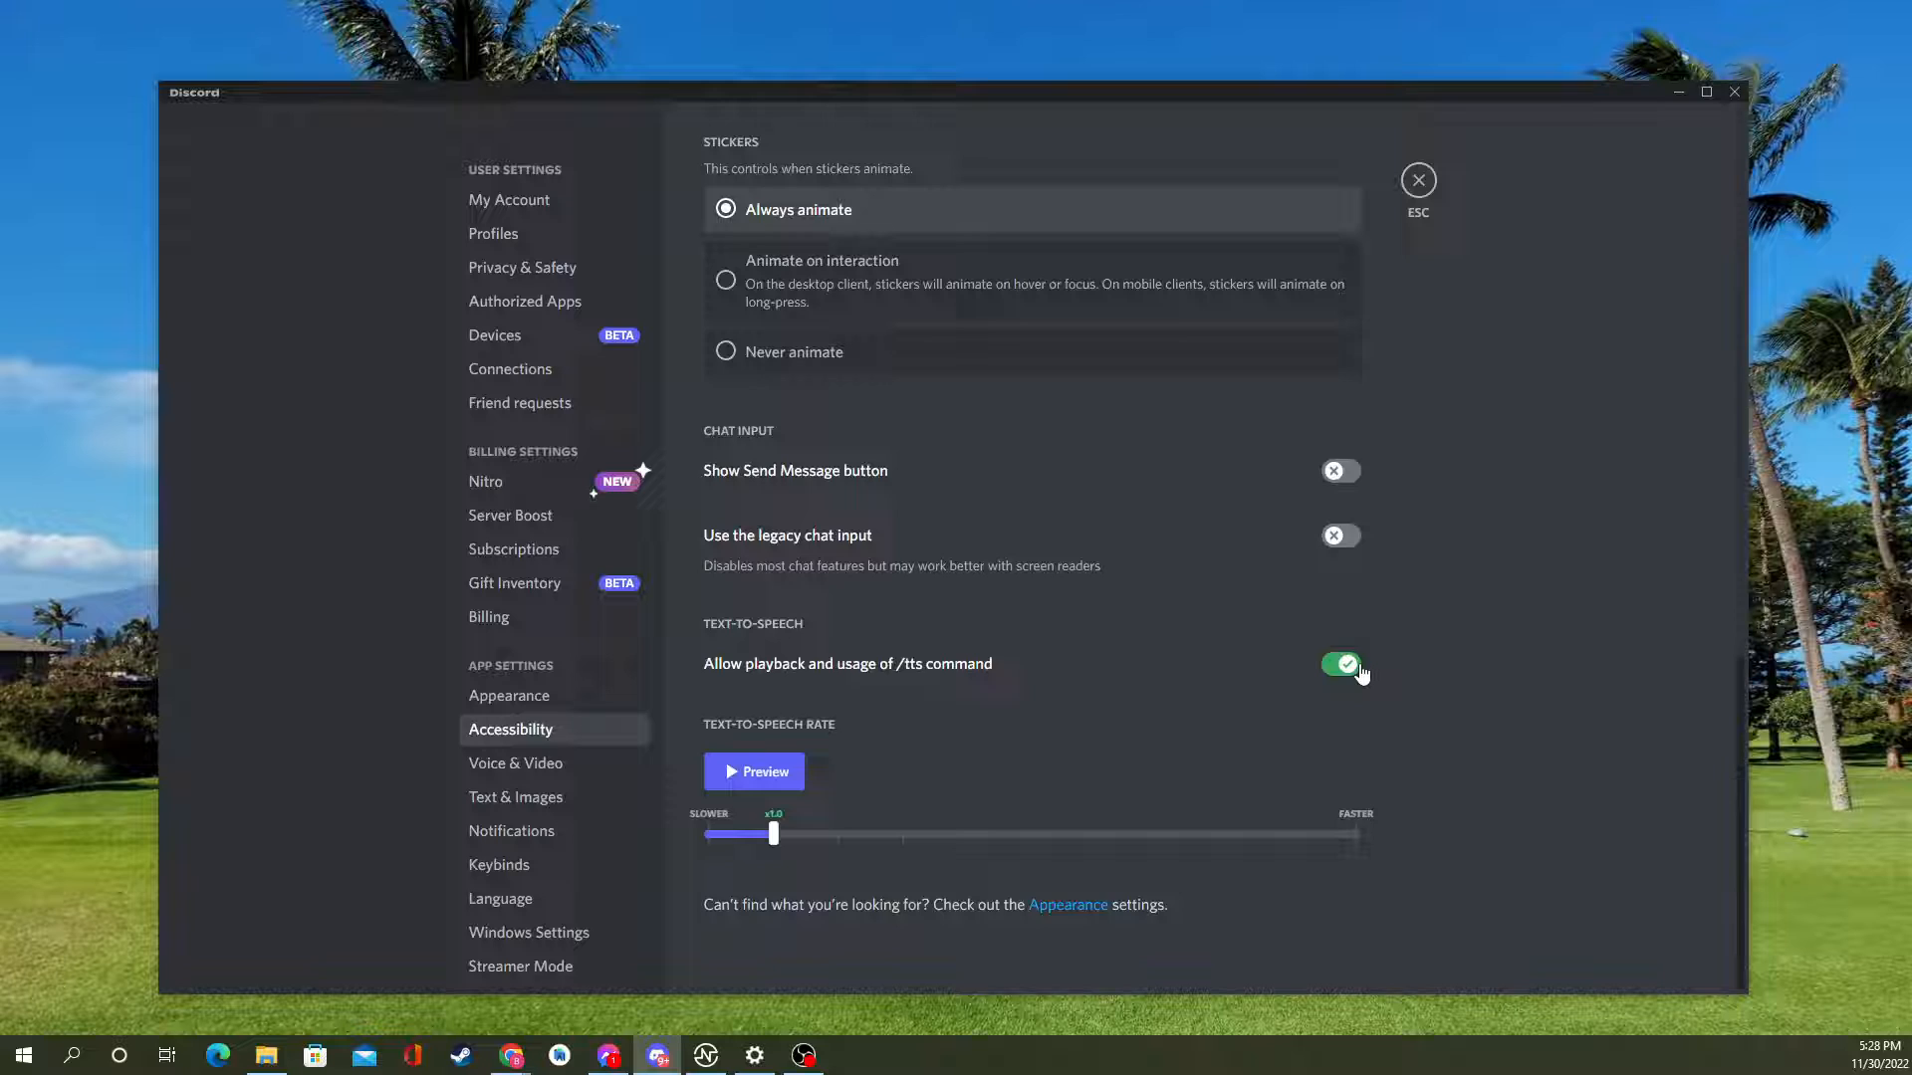
# Switch off 'Allow playback and usage of /tts command'.
pyautogui.click(1340, 663)
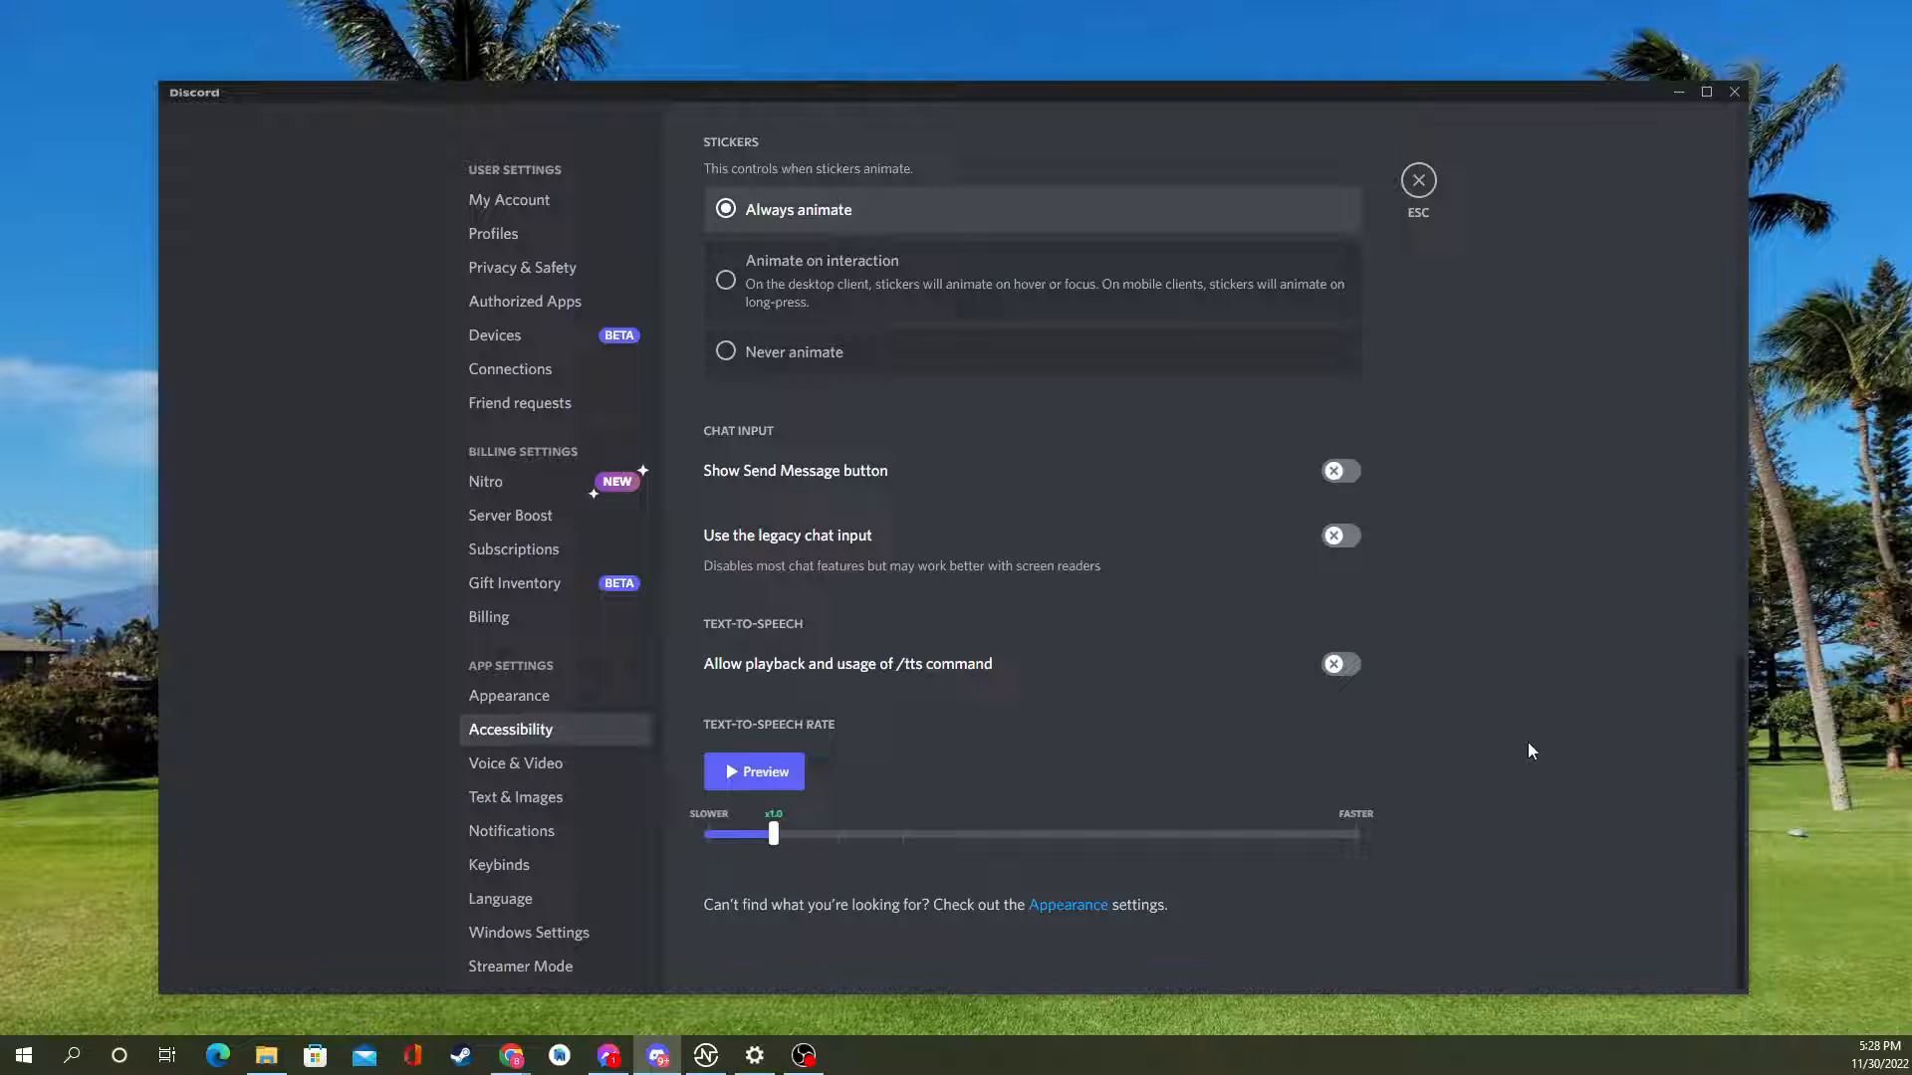
pyautogui.moveTo(1636, 776)
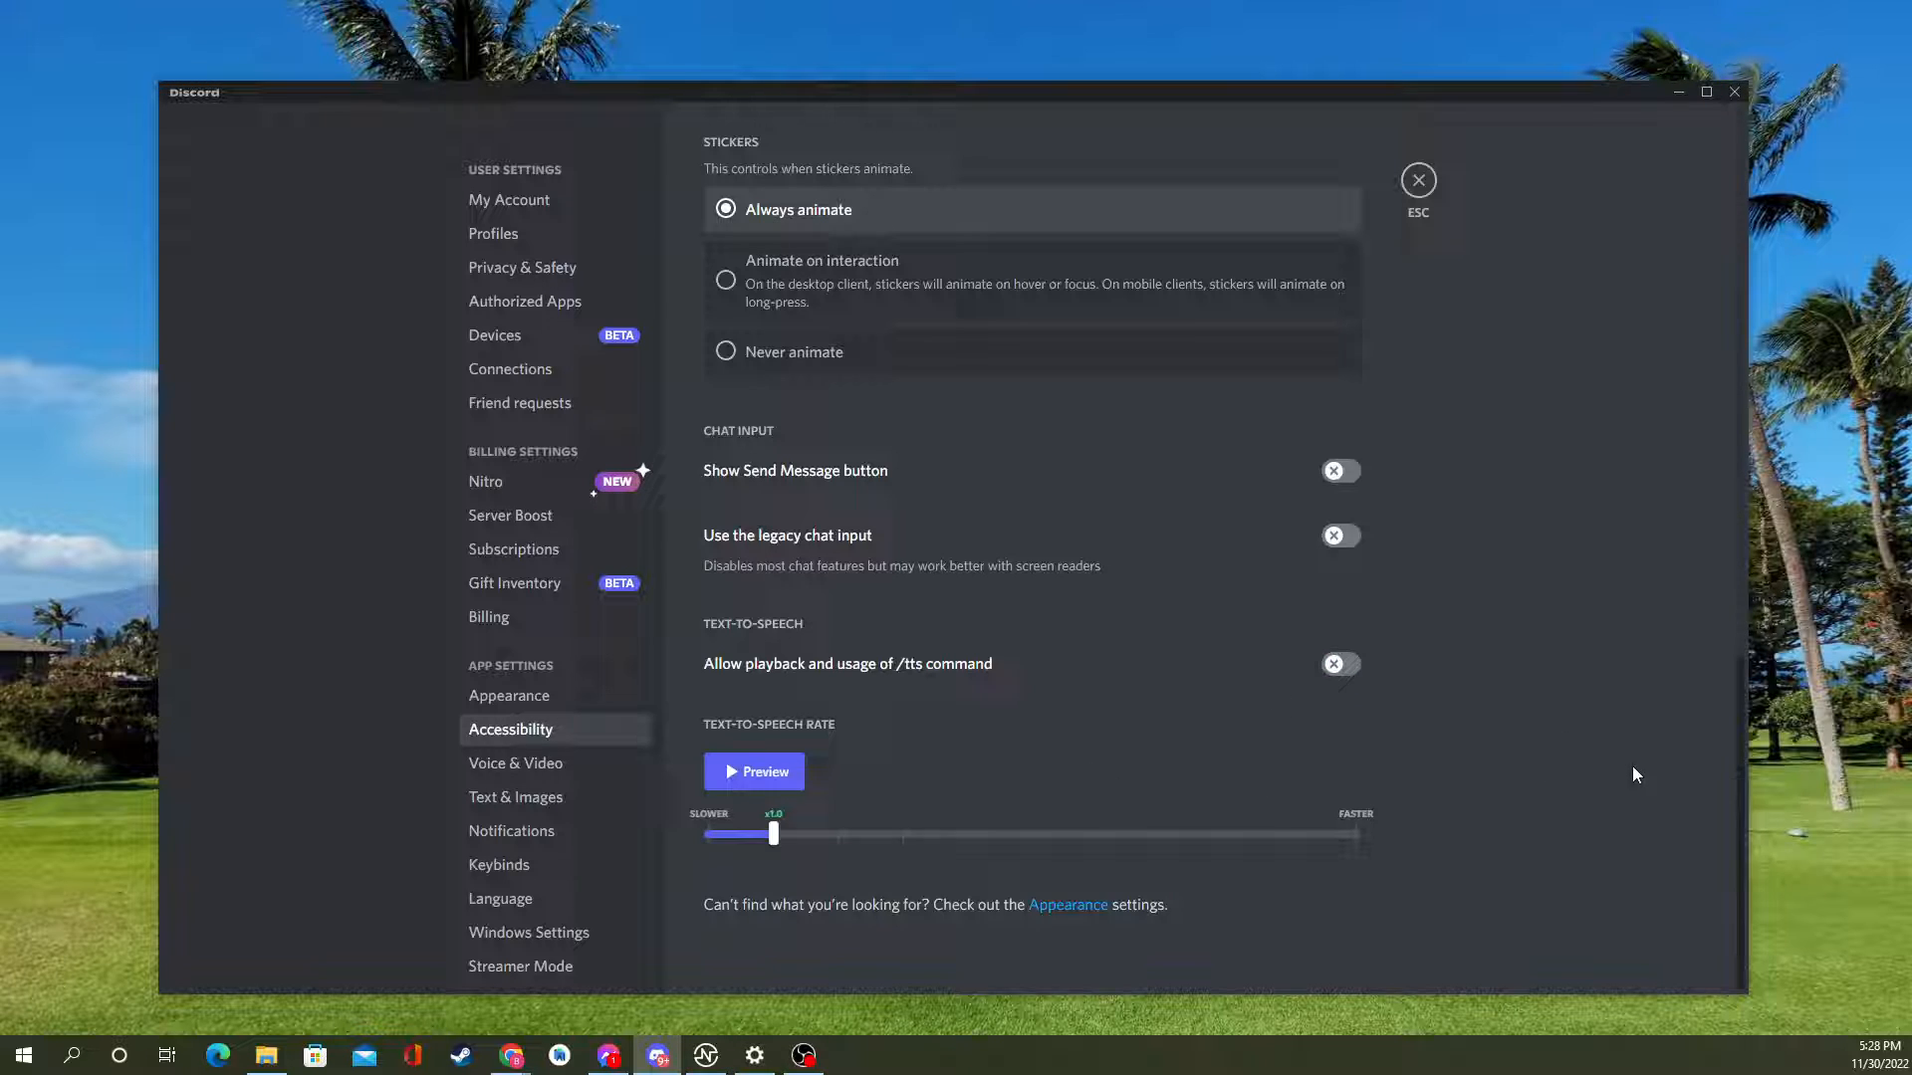
pyautogui.moveTo(1529, 863)
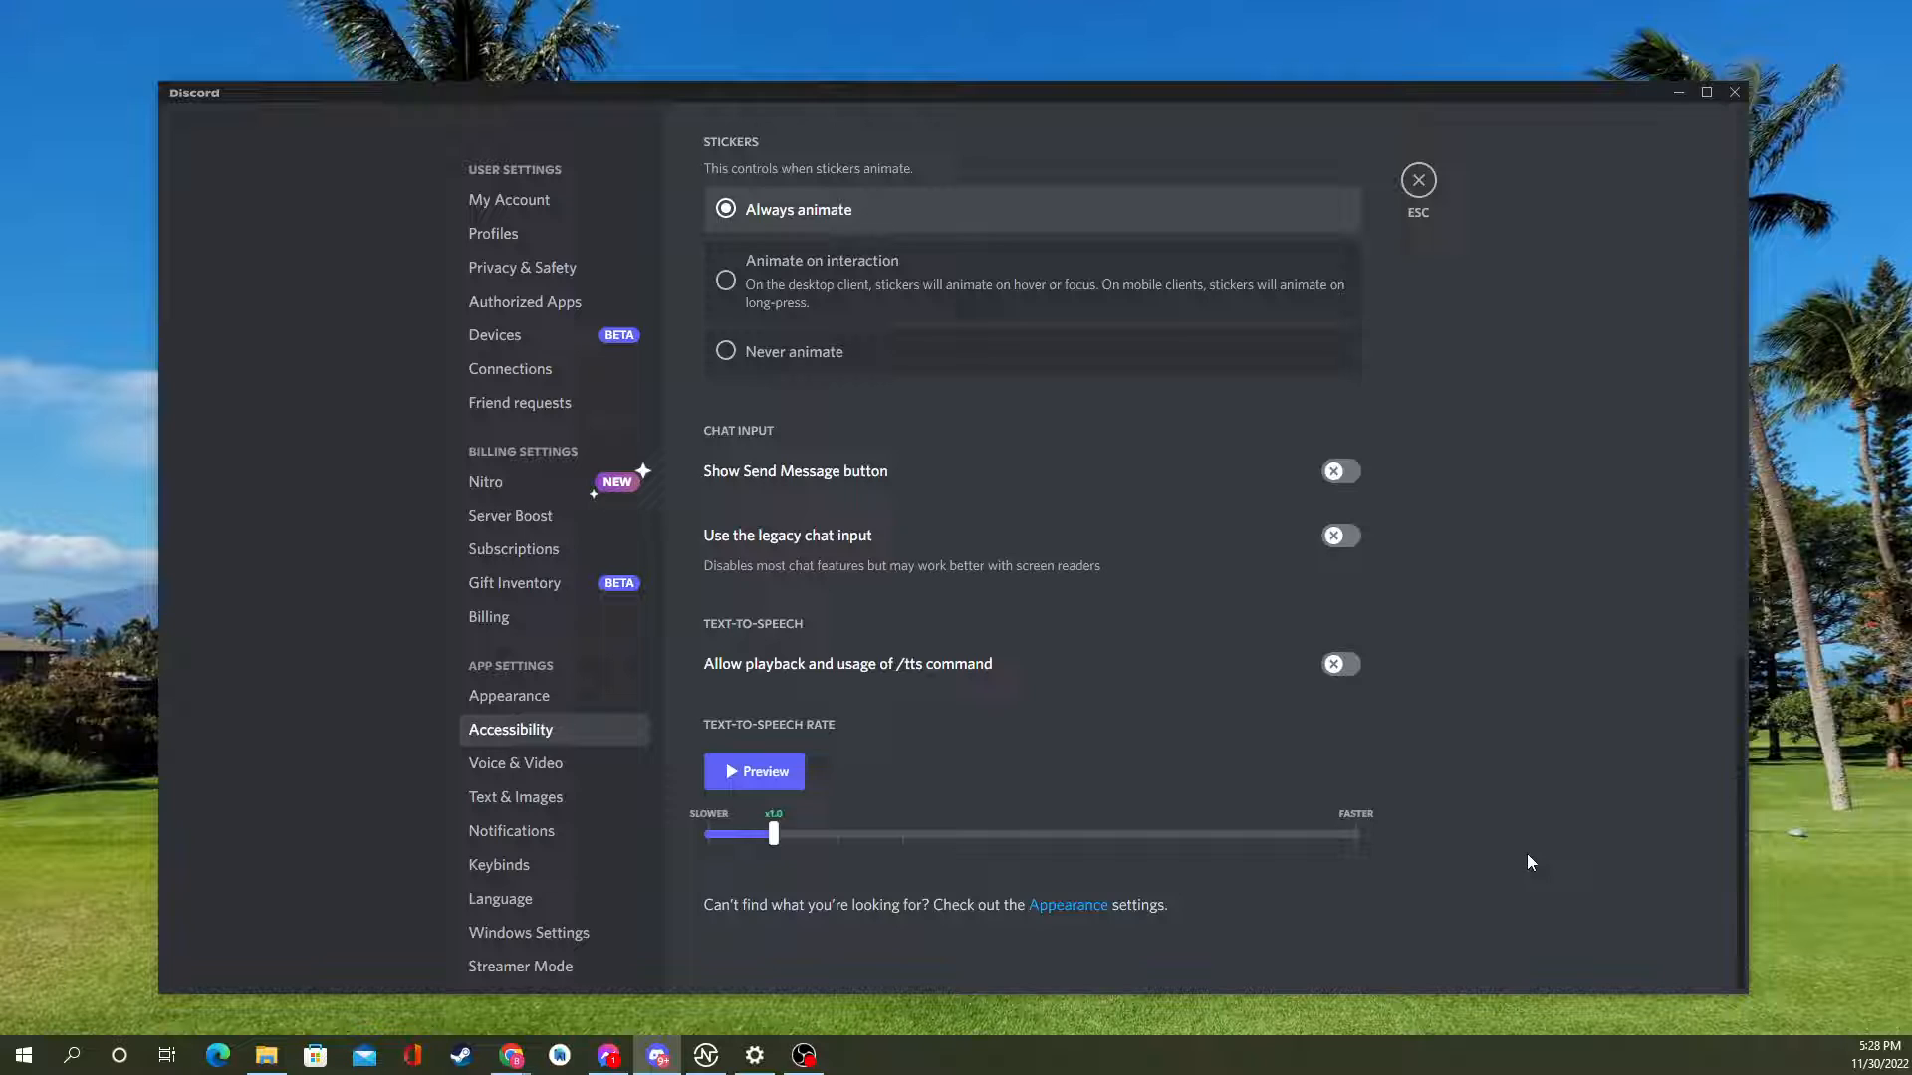